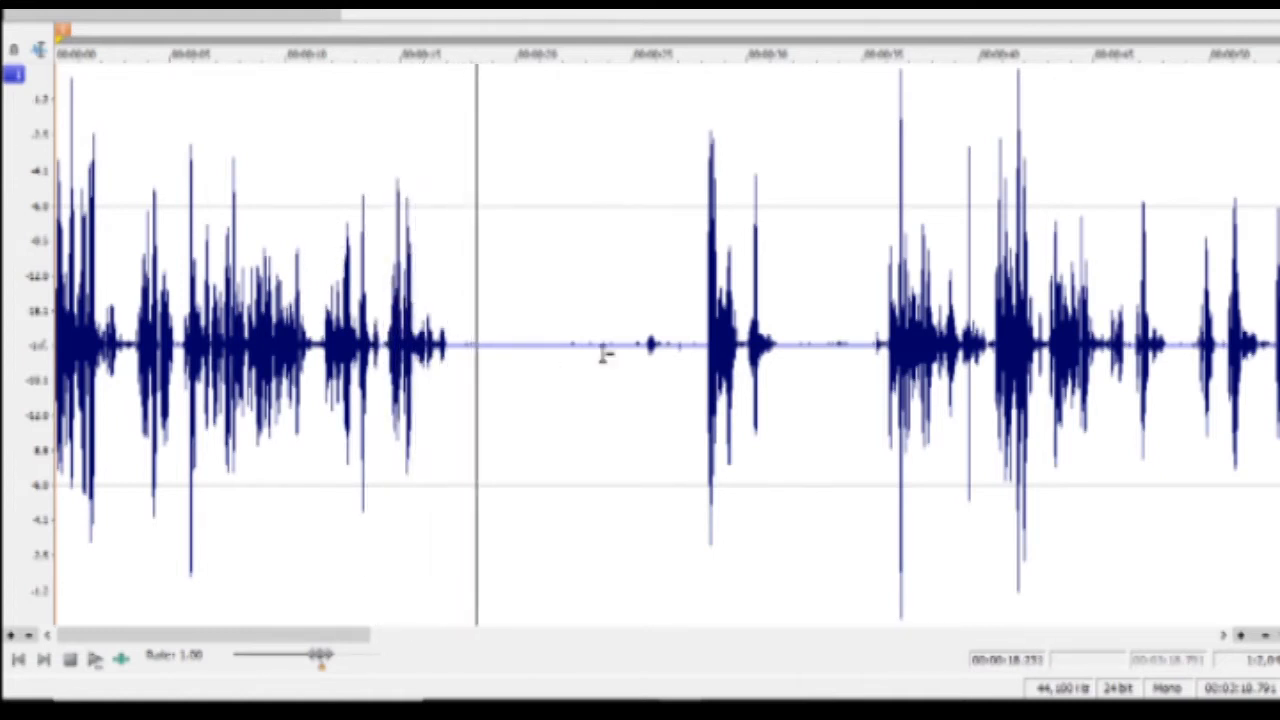
pyautogui.click(652, 350)
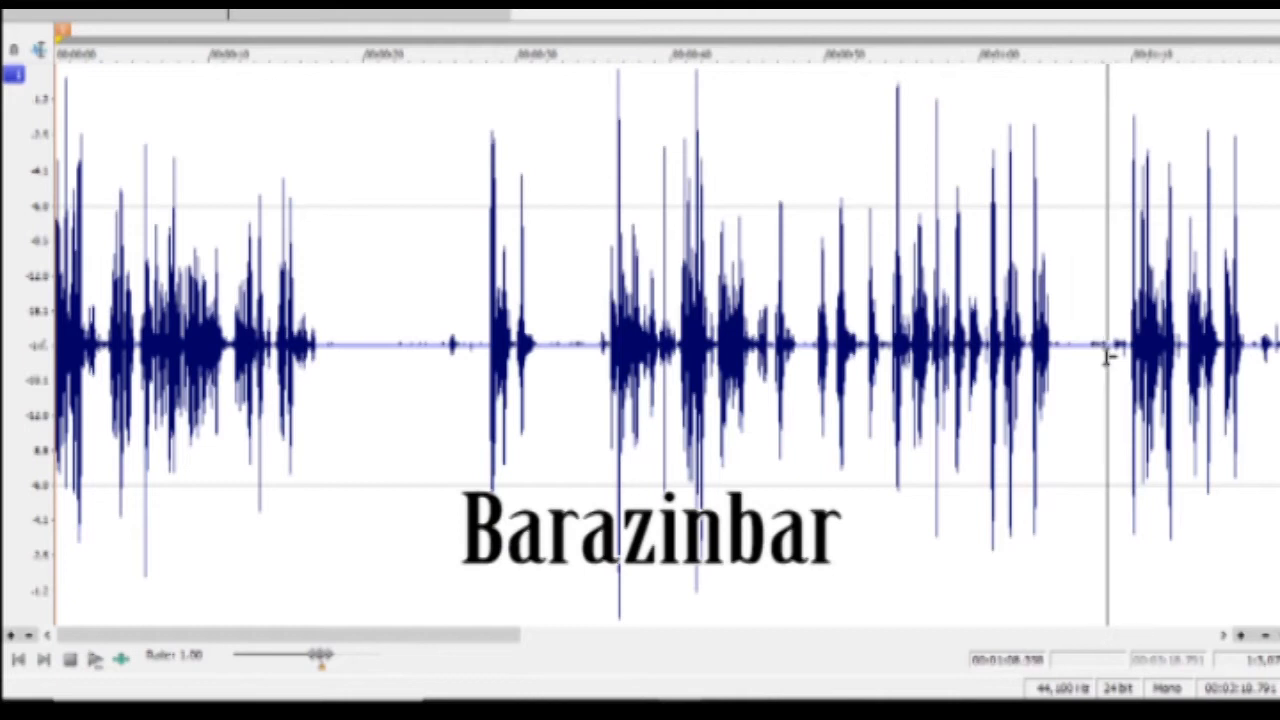
pyautogui.click(1138, 344)
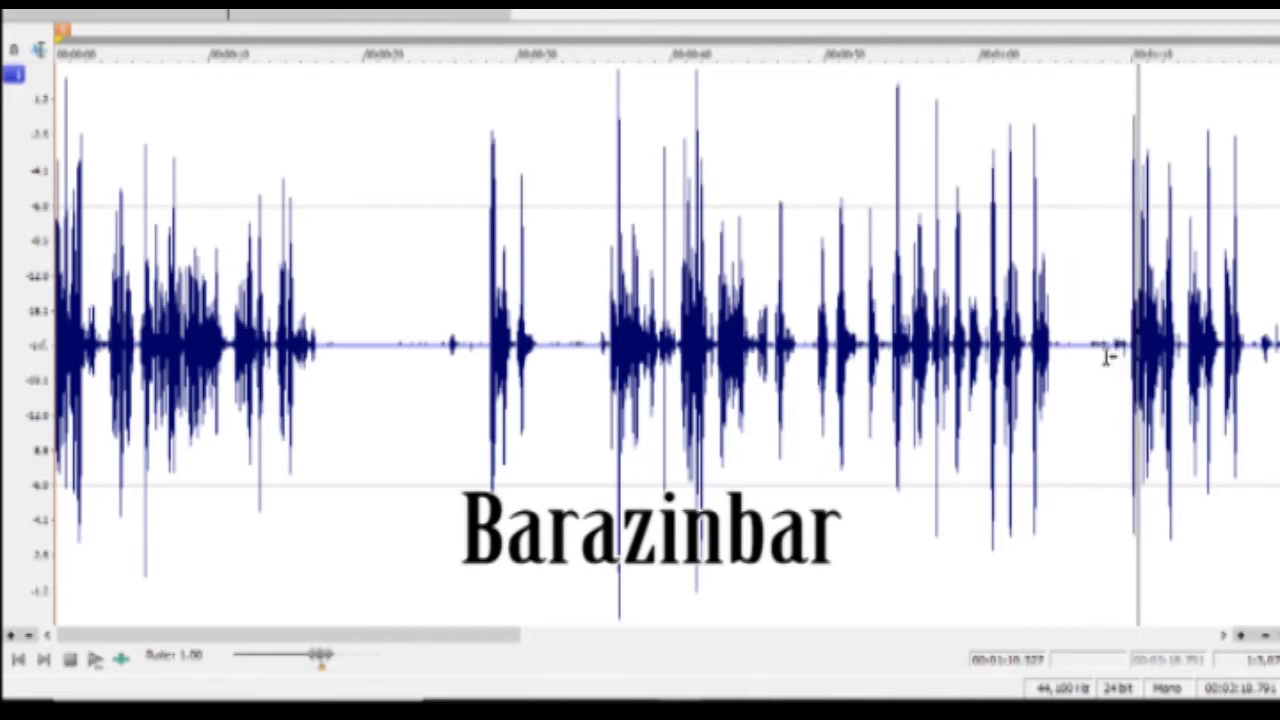